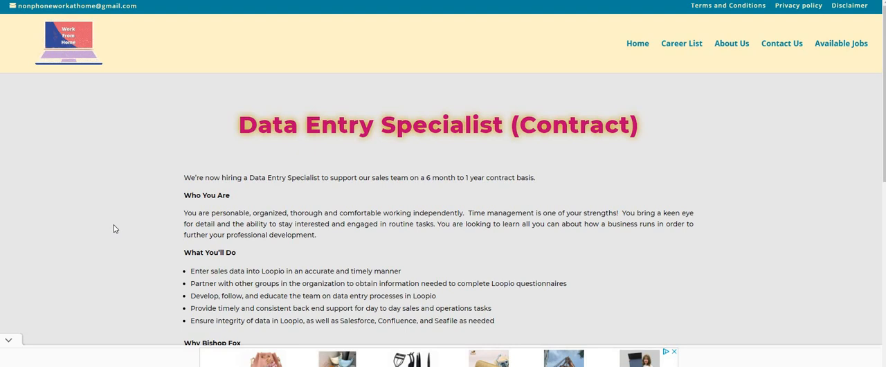
mouse_move(141, 194)
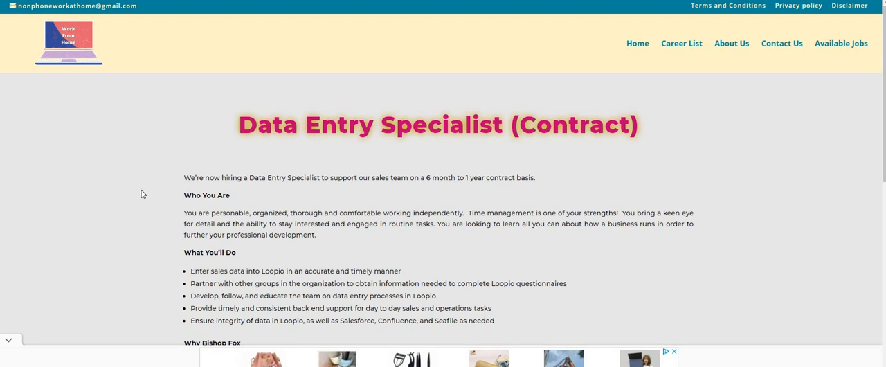
mouse_move(131, 204)
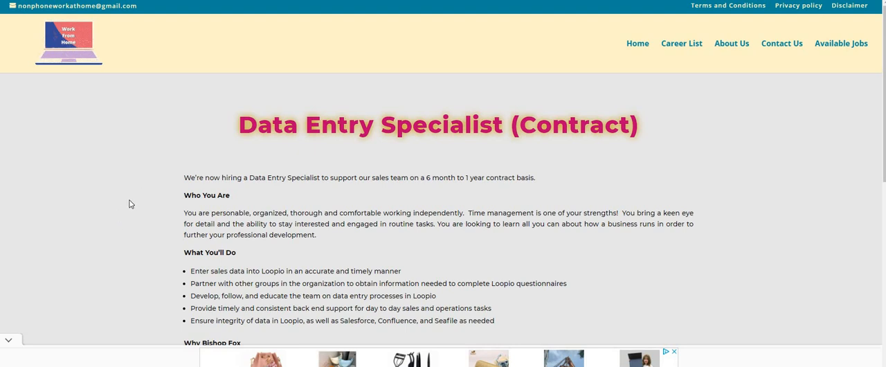
scroll("down", 3)
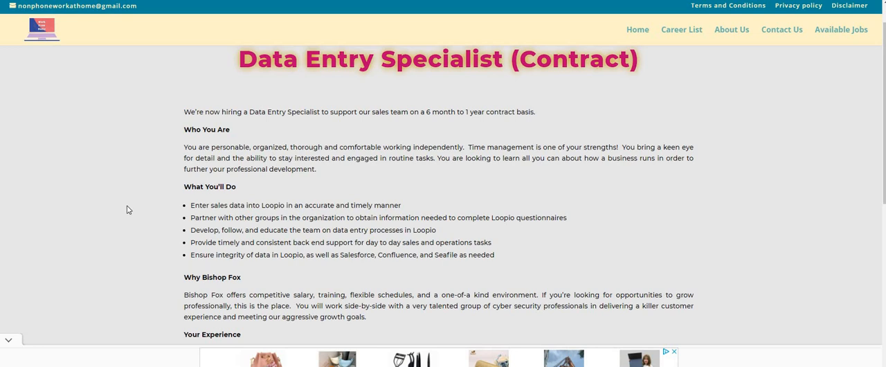
scroll("down", 3)
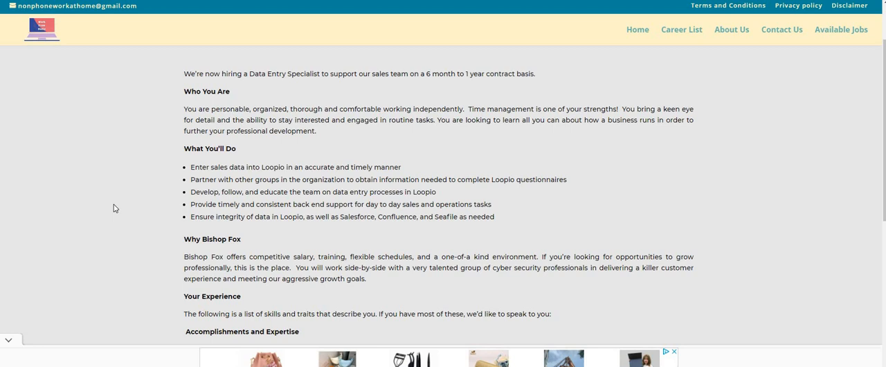
scroll("down", 3)
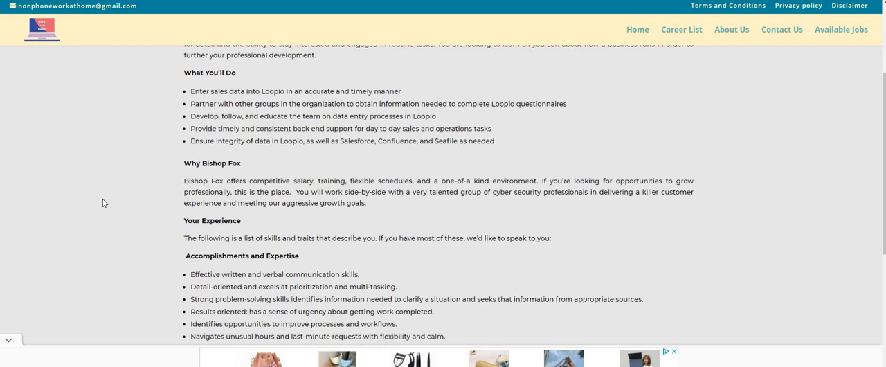
scroll("down", 3)
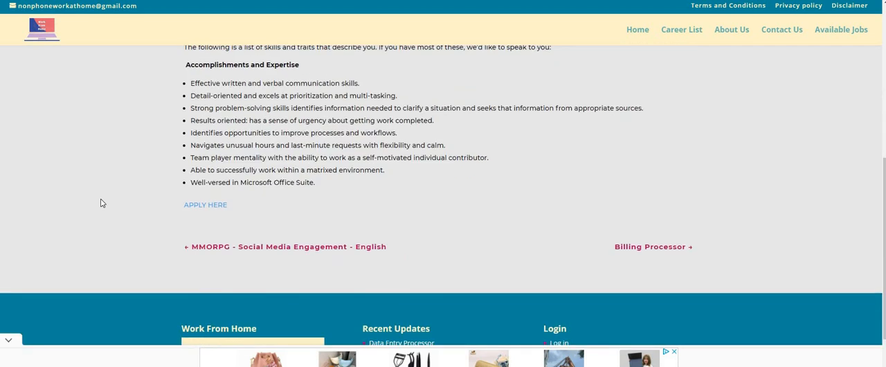
scroll("up", 3)
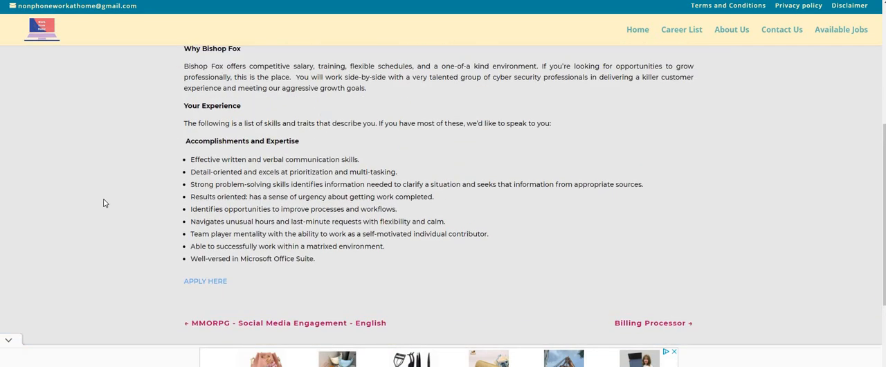
scroll("up", 3)
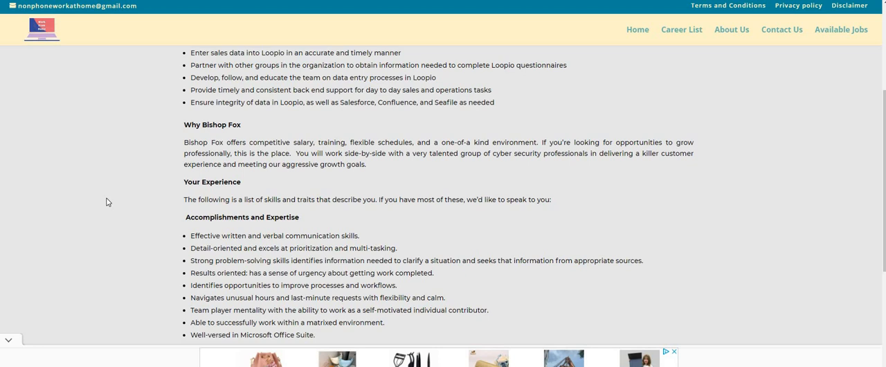
mouse_move(107, 203)
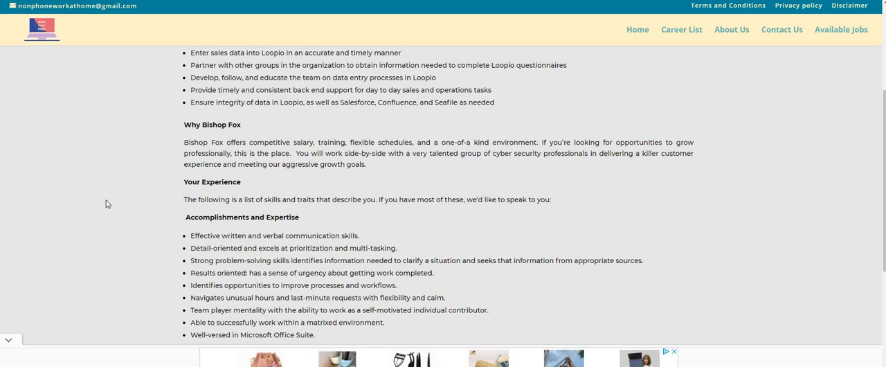
mouse_move(103, 218)
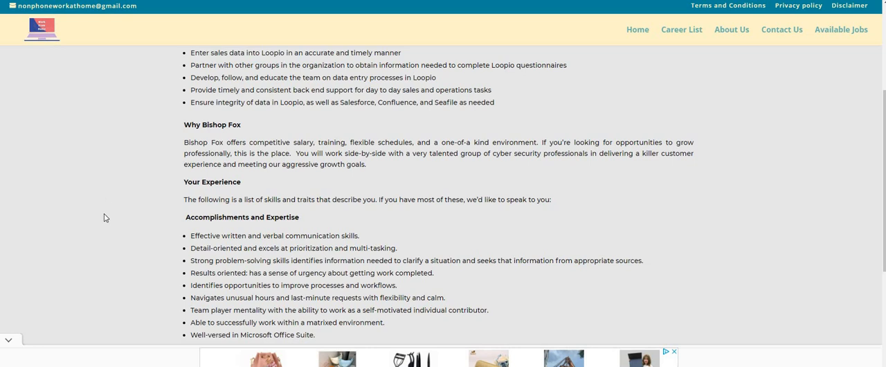
mouse_move(110, 303)
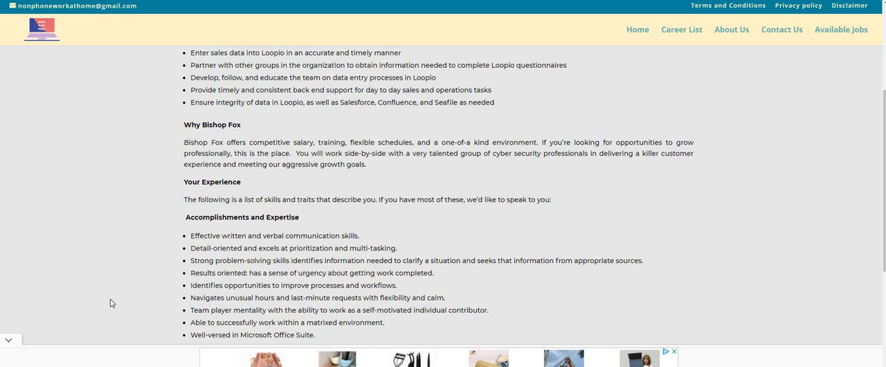